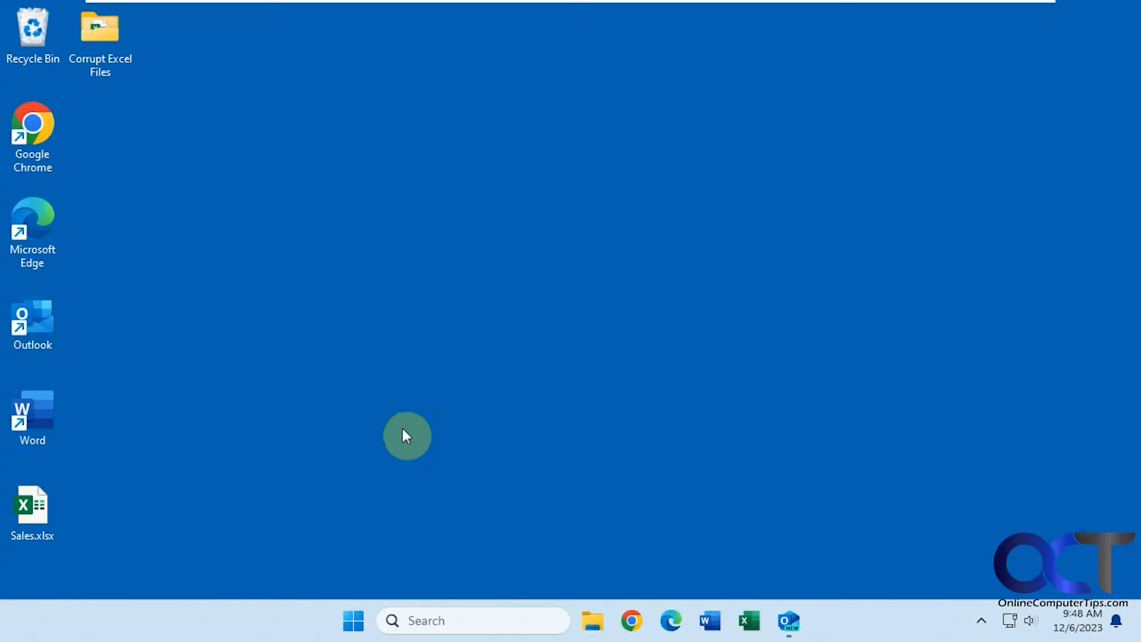
mouse_move(391, 359)
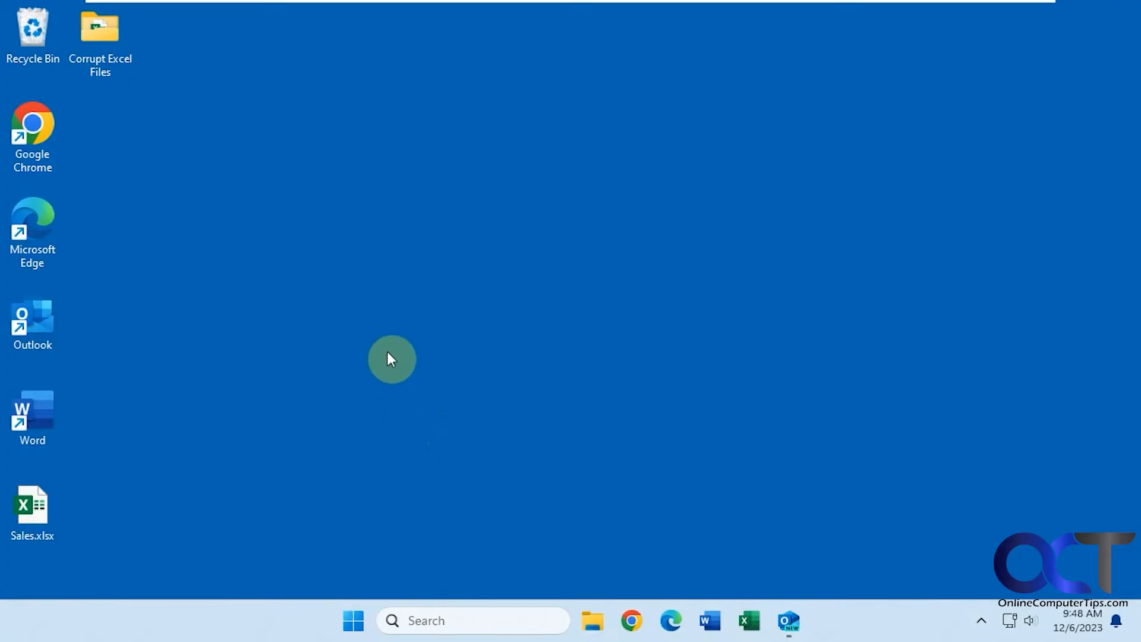
mouse_move(384, 403)
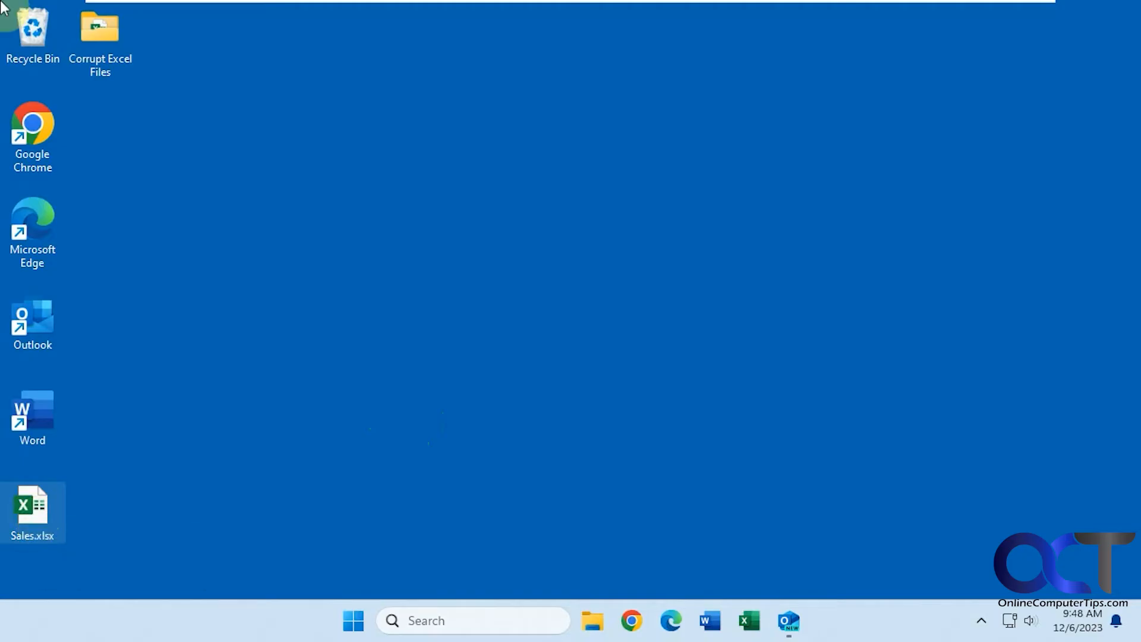
- Open Sales.xlsx from the desktop, which raises a circular-reference warning
double_click(32, 504)
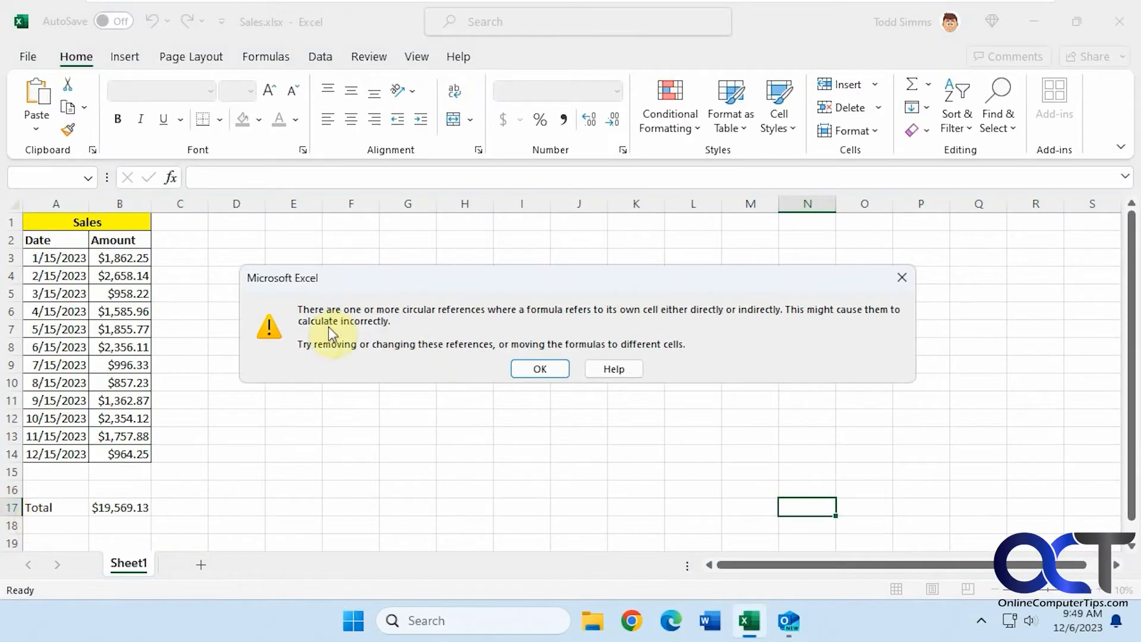
mouse_move(487, 327)
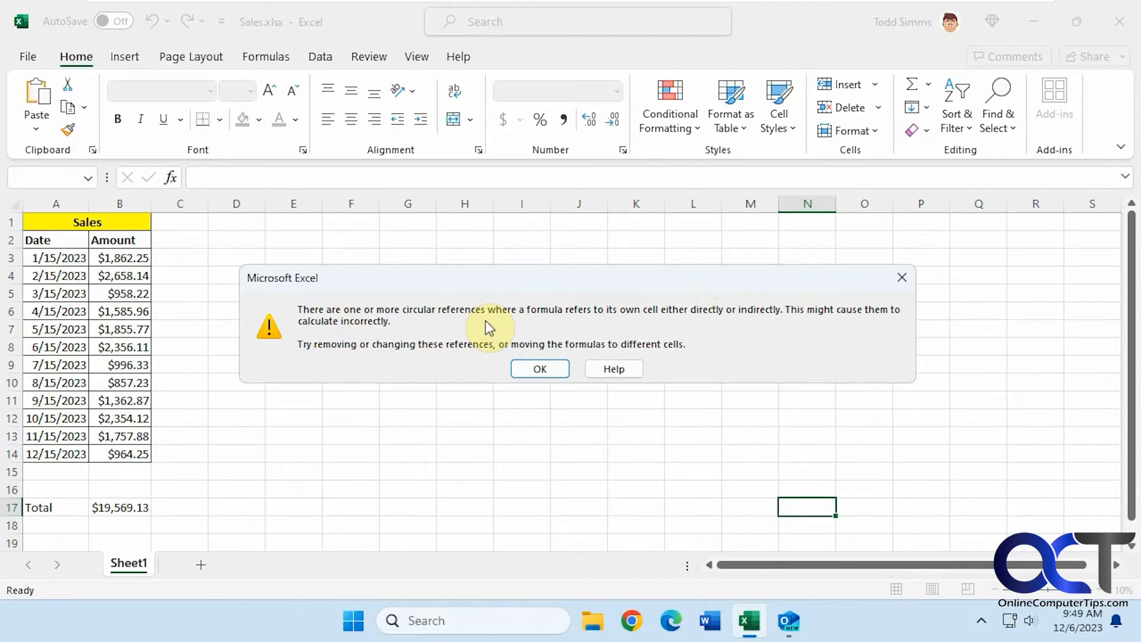
mouse_move(440, 362)
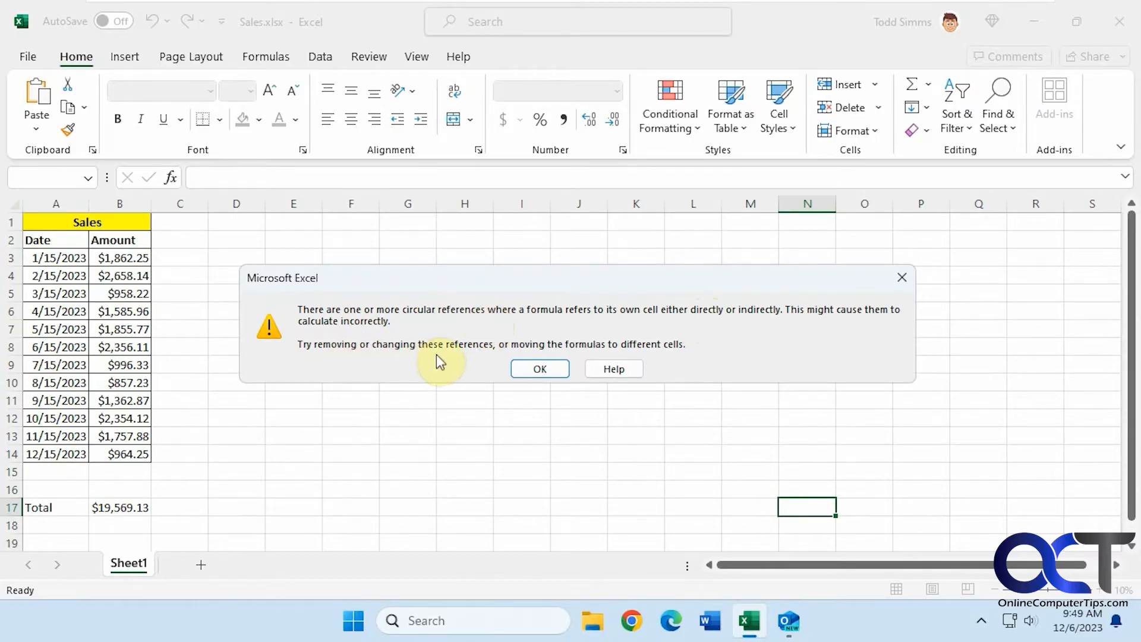
mouse_move(663, 356)
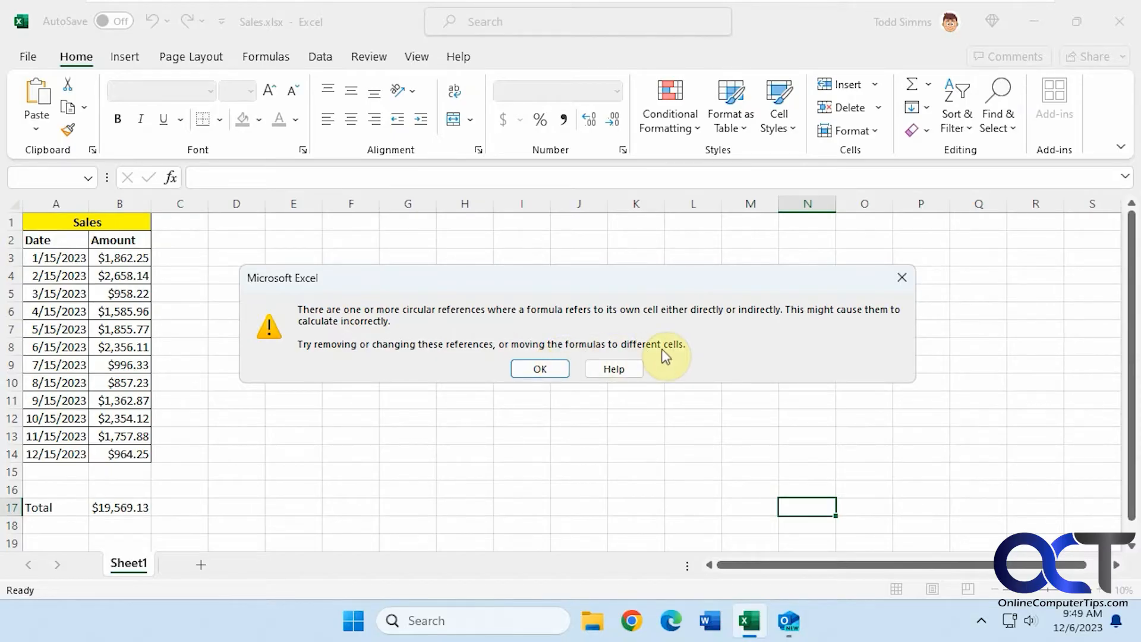
- Dismiss the warning so the status bar flags B17 as the circular reference
click(539, 369)
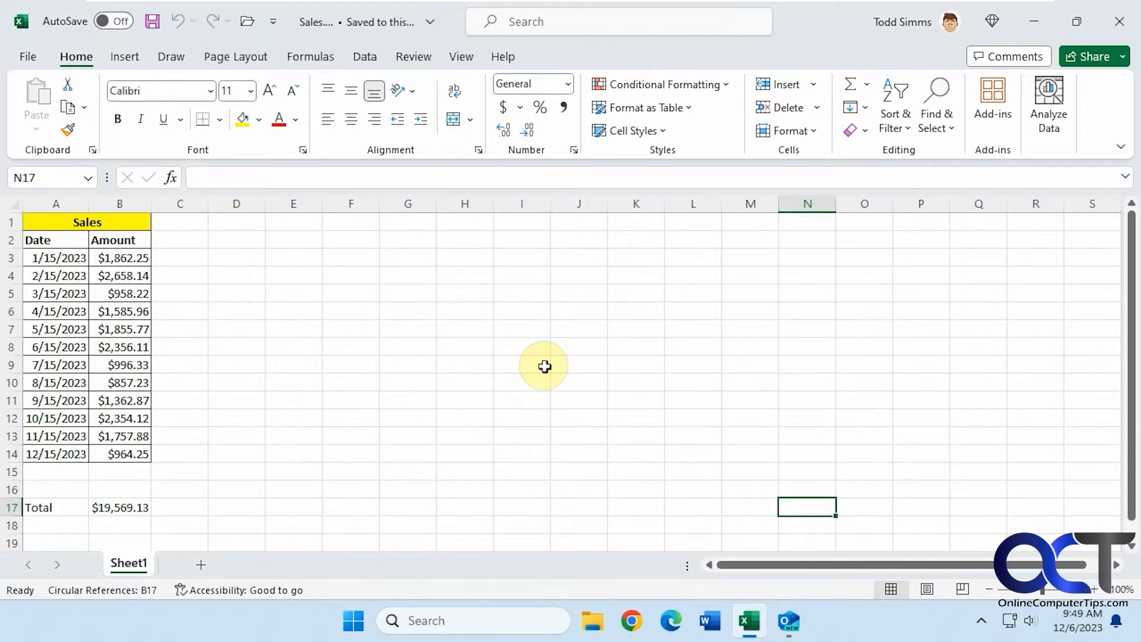
mouse_move(247, 290)
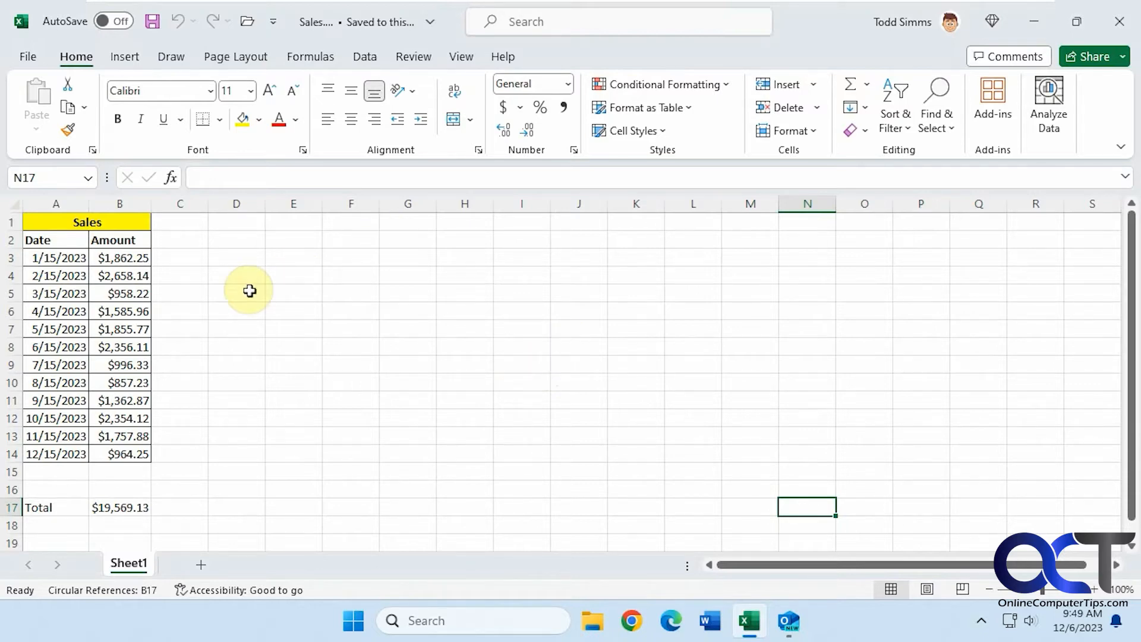
mouse_move(357, 452)
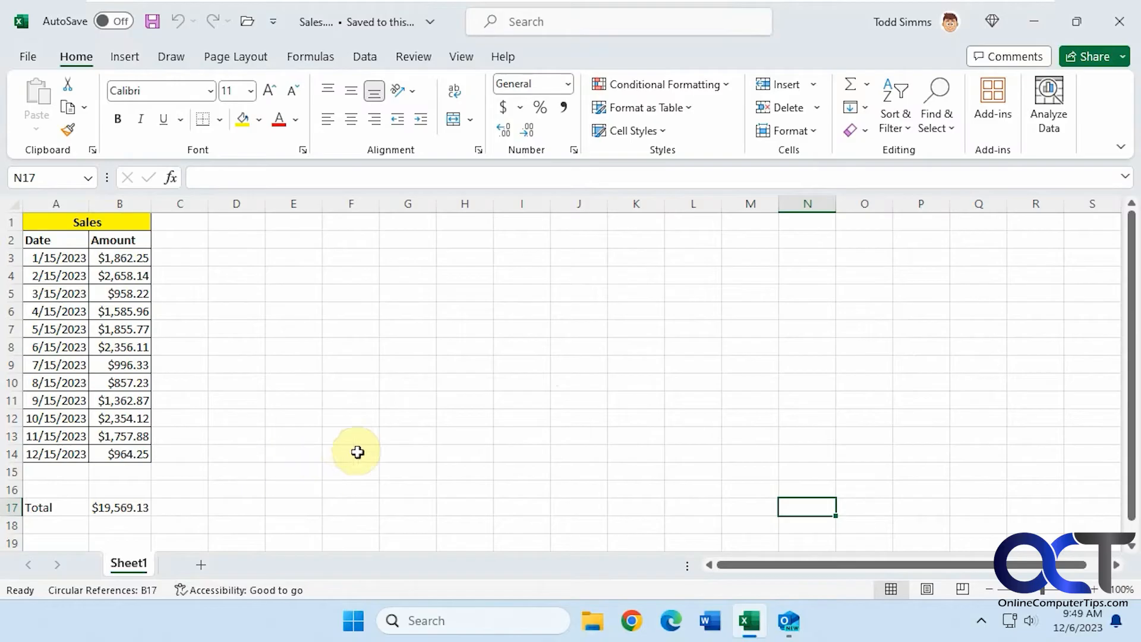
mouse_move(179, 573)
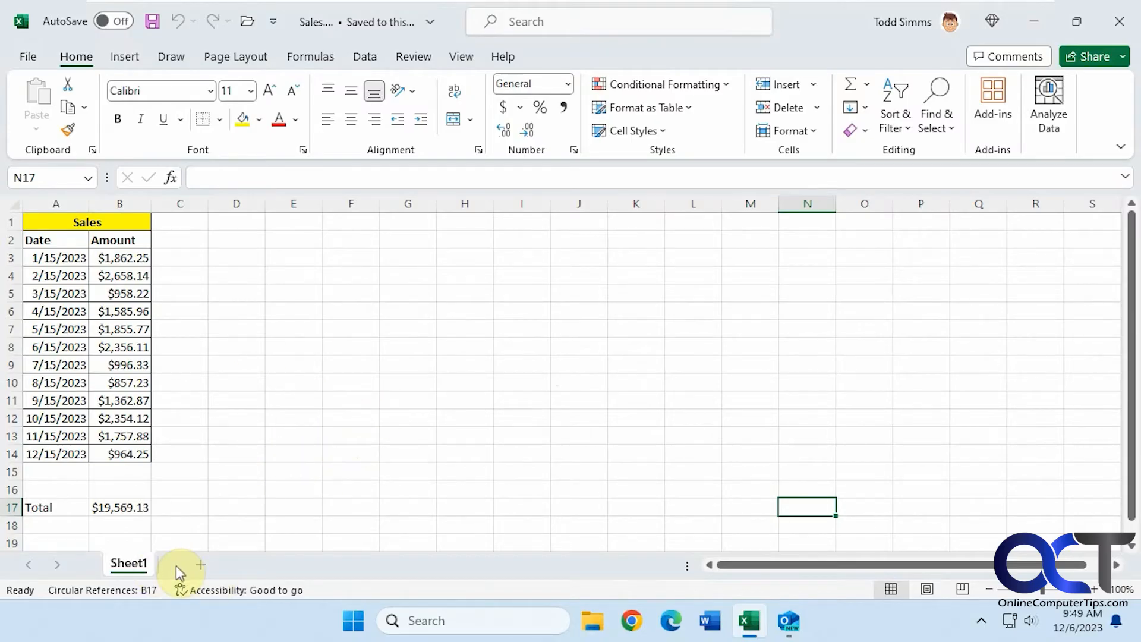
mouse_move(682, 309)
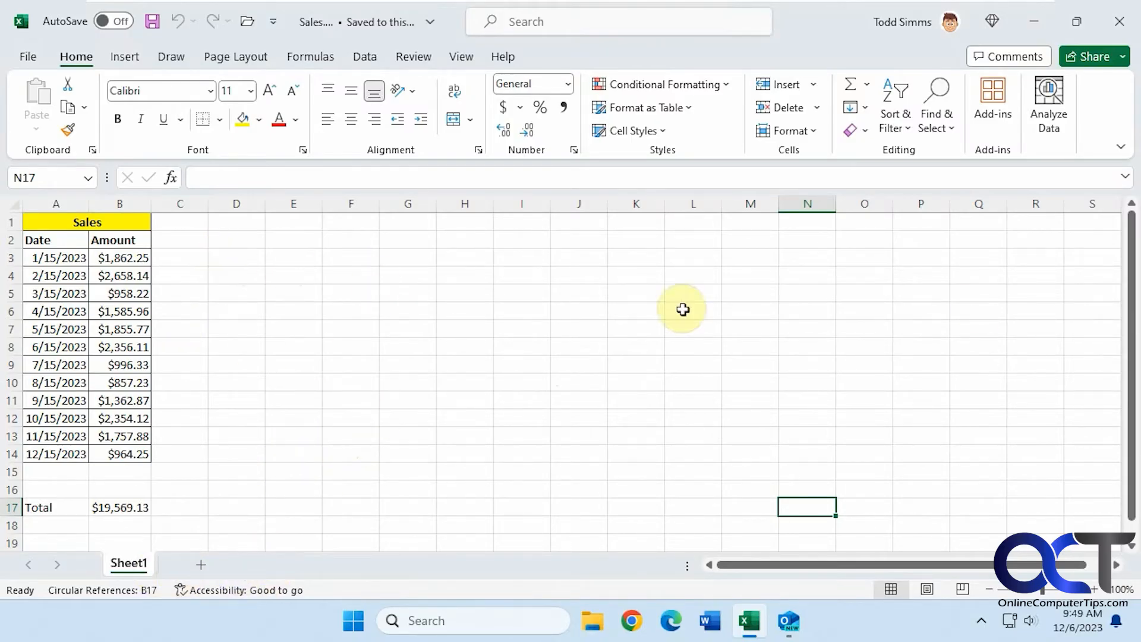
mouse_move(459, 372)
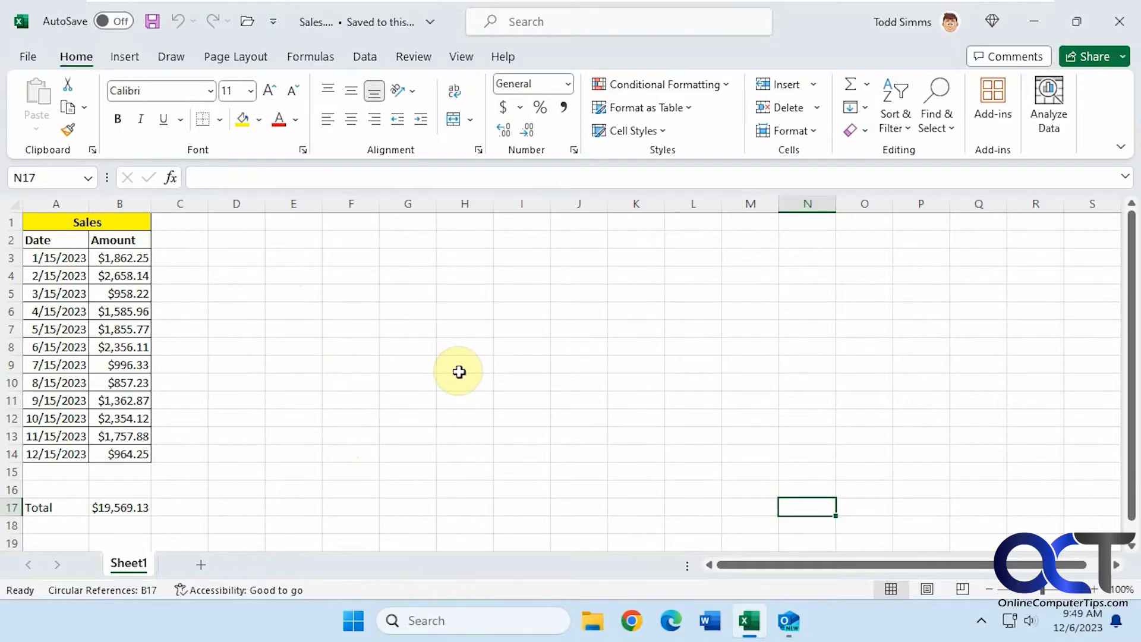
mouse_move(371, 200)
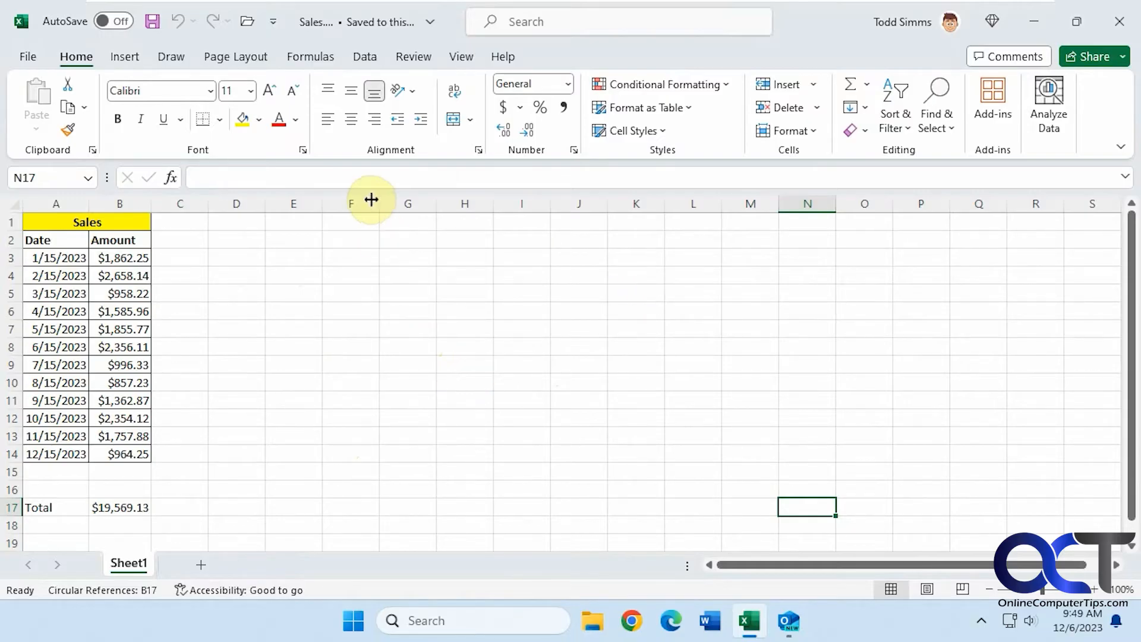
- Run Error Checking from the Formulas ribbon and acknowledge the completion message
click(310, 56)
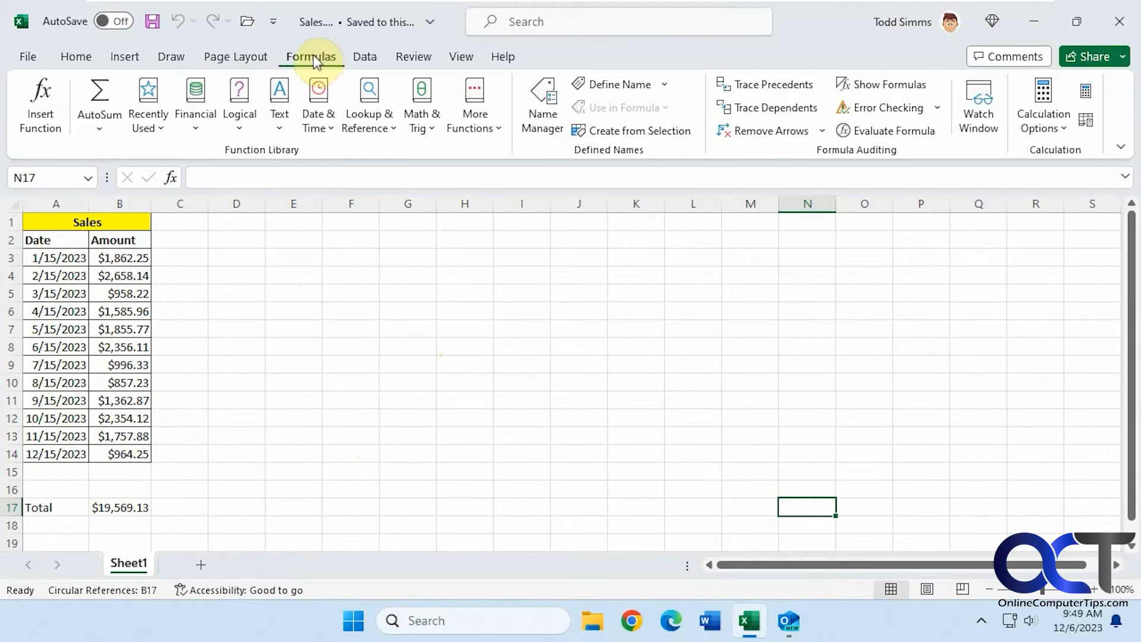
mouse_move(882, 108)
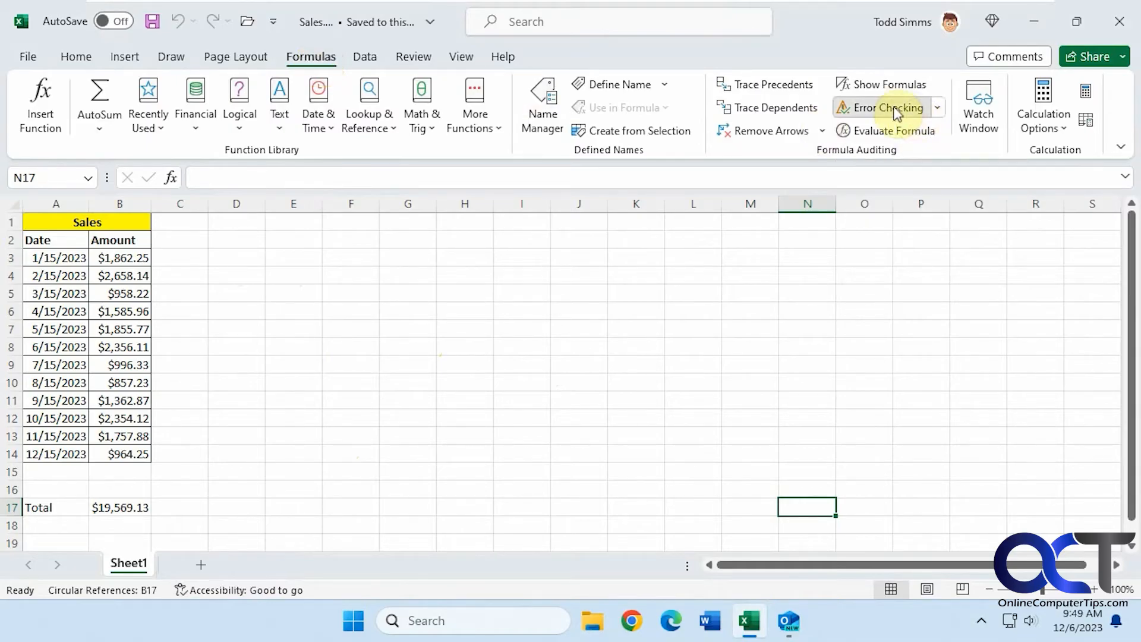
click(883, 108)
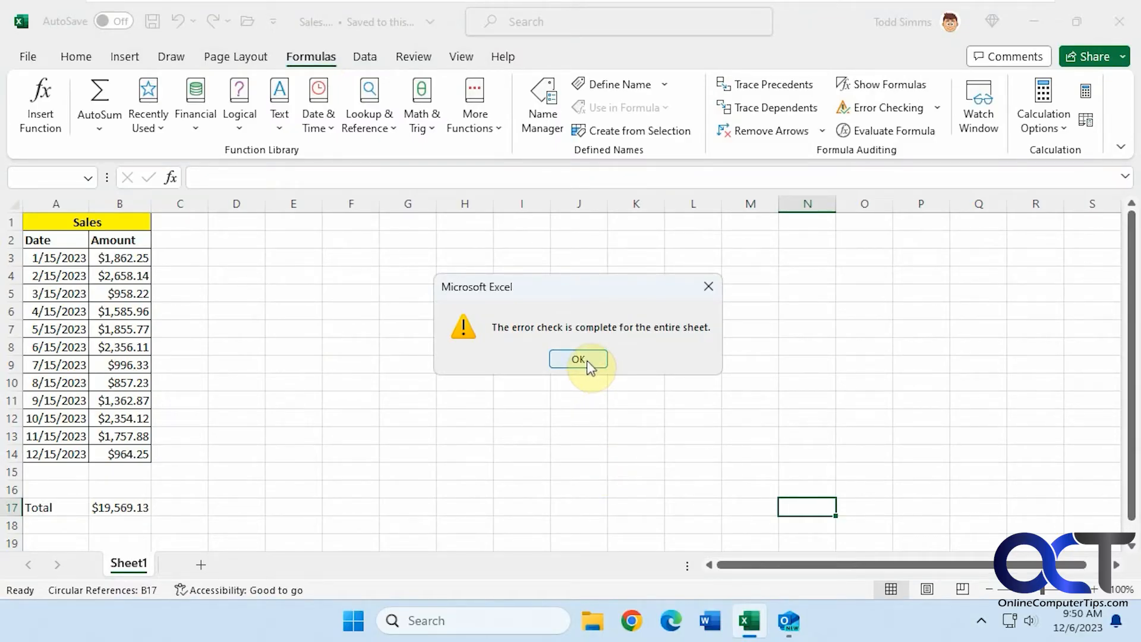
click(578, 359)
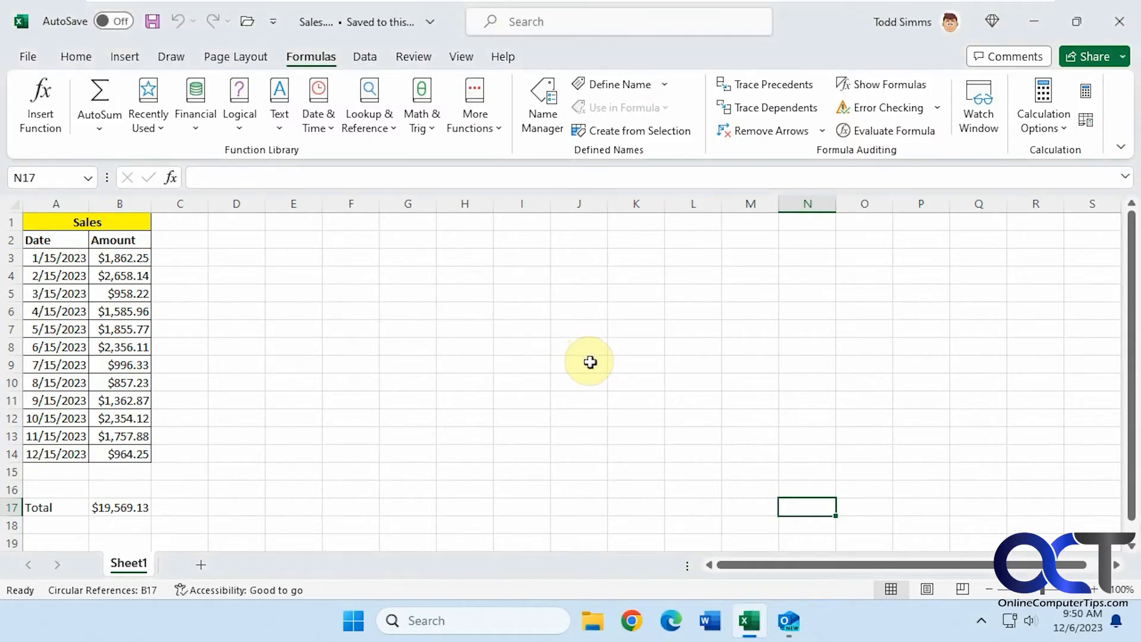
- Jump to $B$17 via Circular References, revealing its formula =SUM(B3:B18) includes itself
click(938, 107)
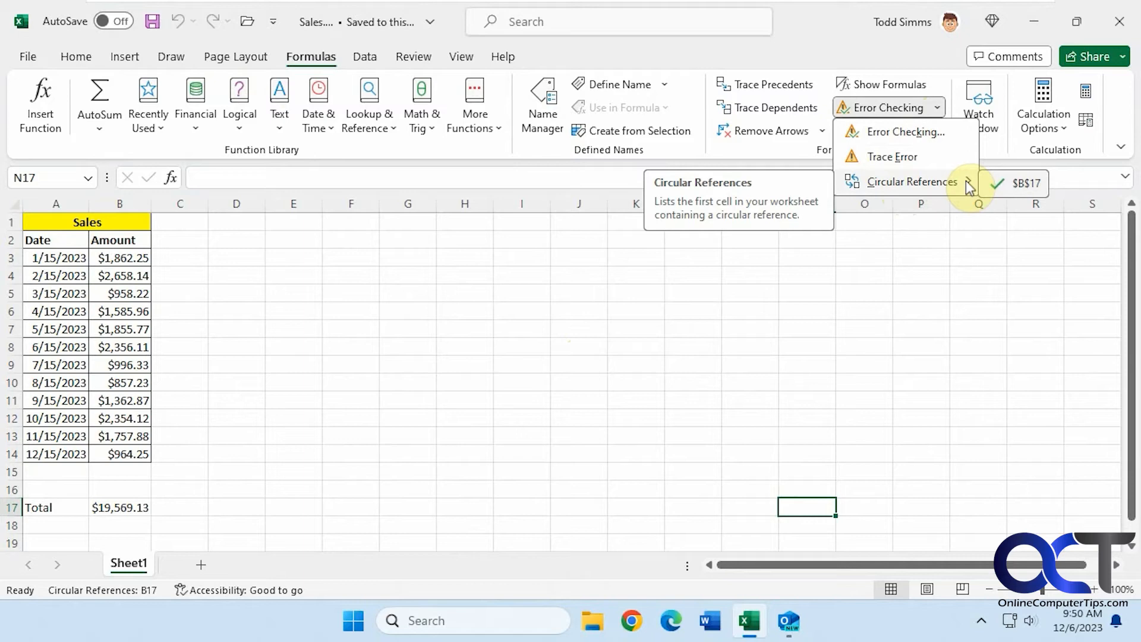
mouse_move(1025, 188)
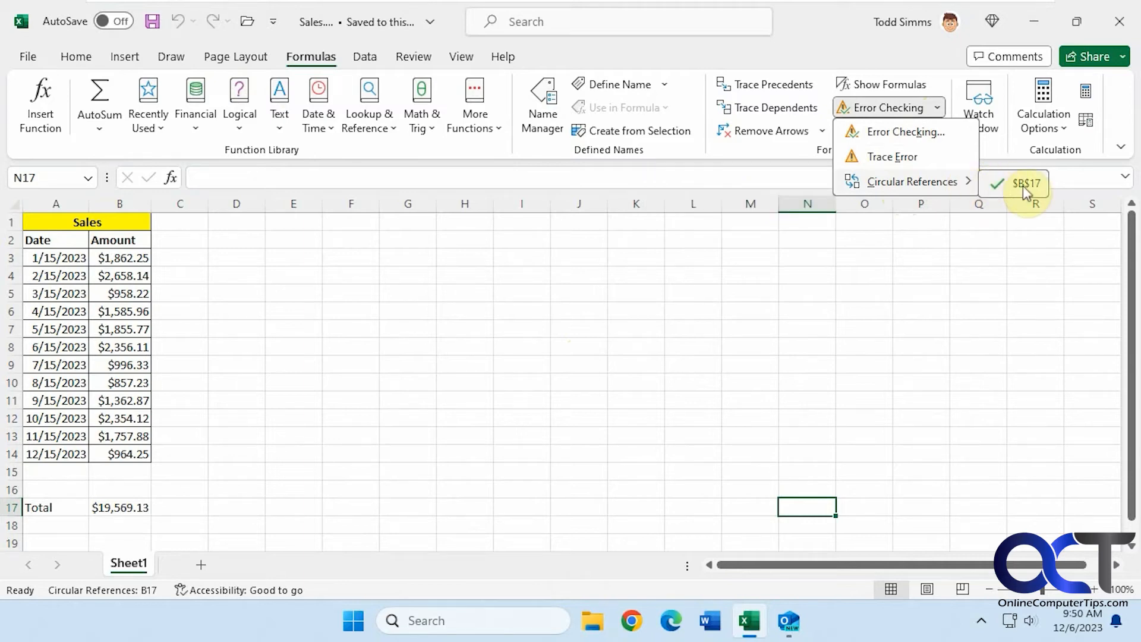
mouse_move(1026, 193)
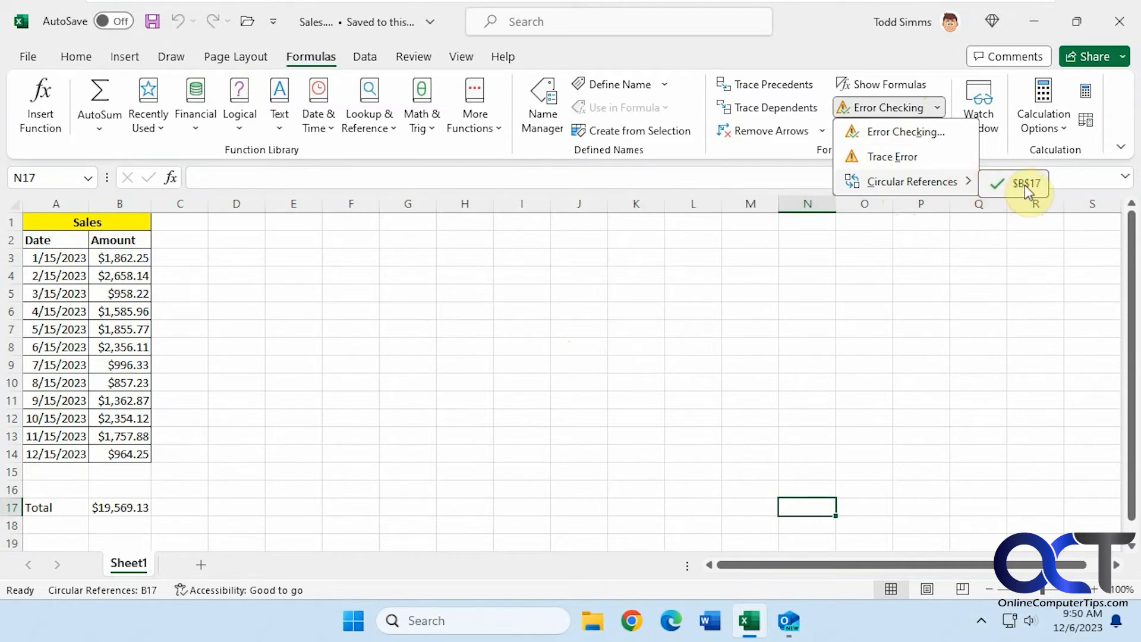
click(1026, 183)
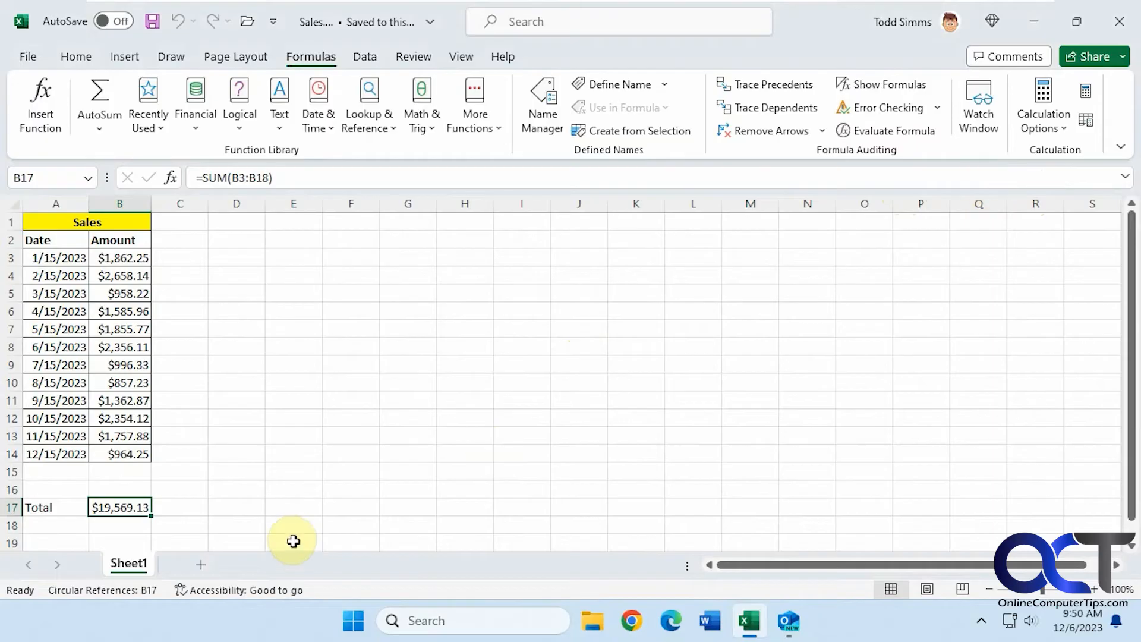
mouse_move(268, 203)
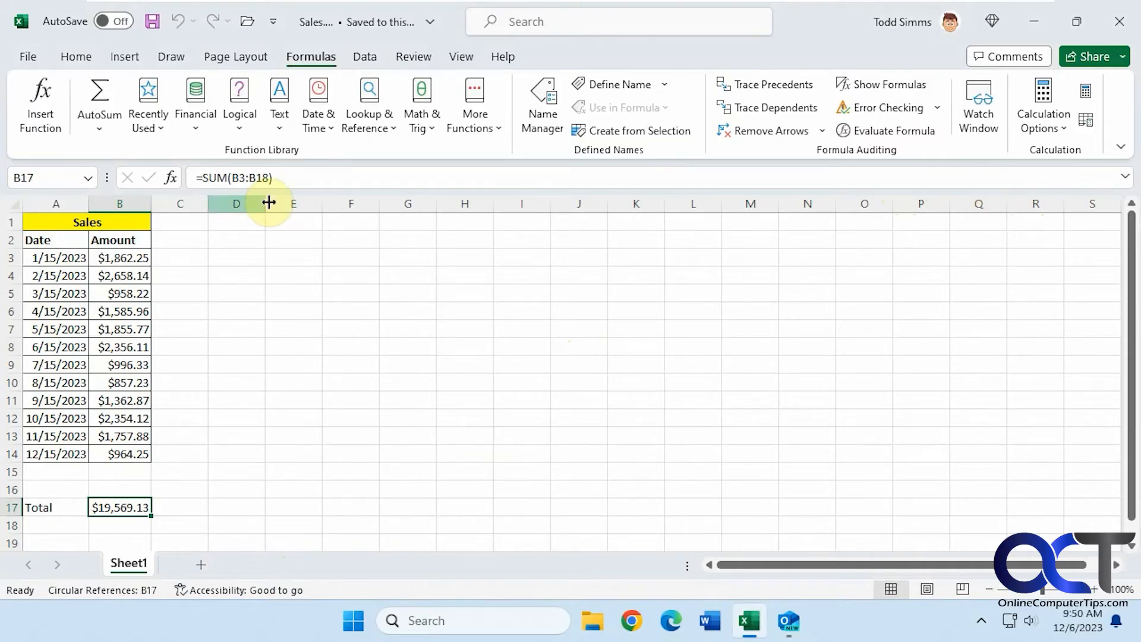
mouse_move(233, 182)
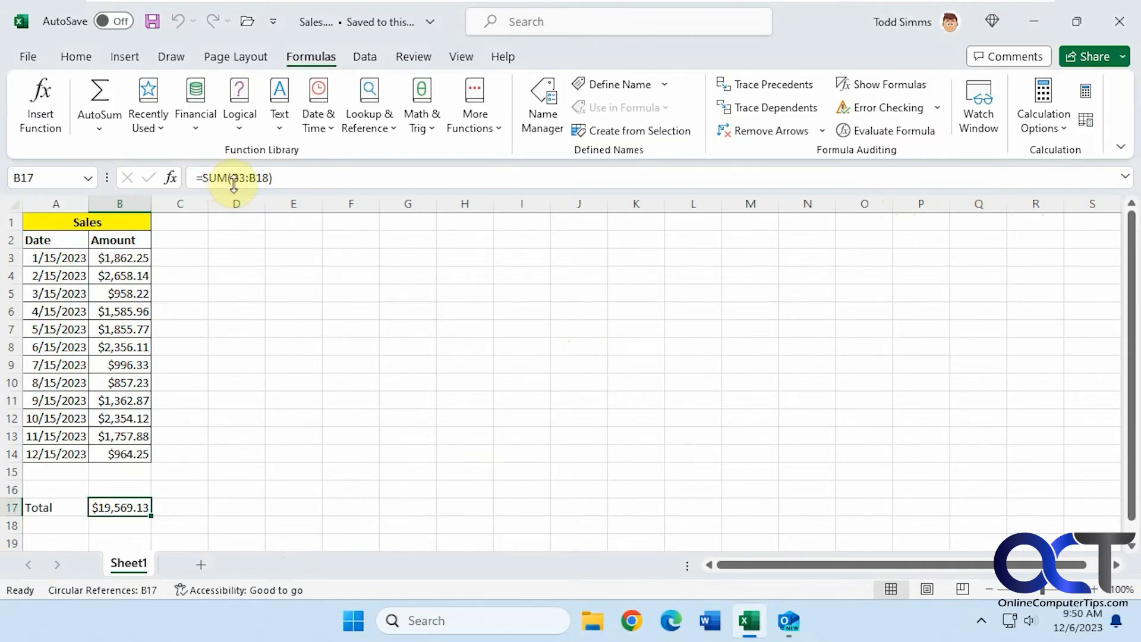
mouse_move(163, 301)
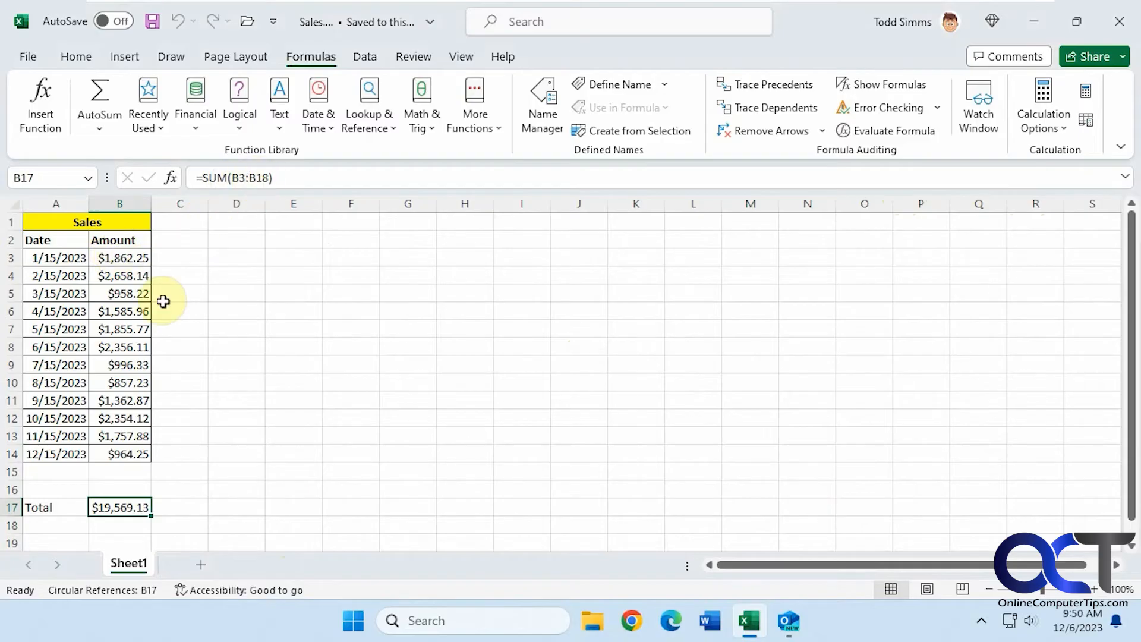
mouse_move(127, 521)
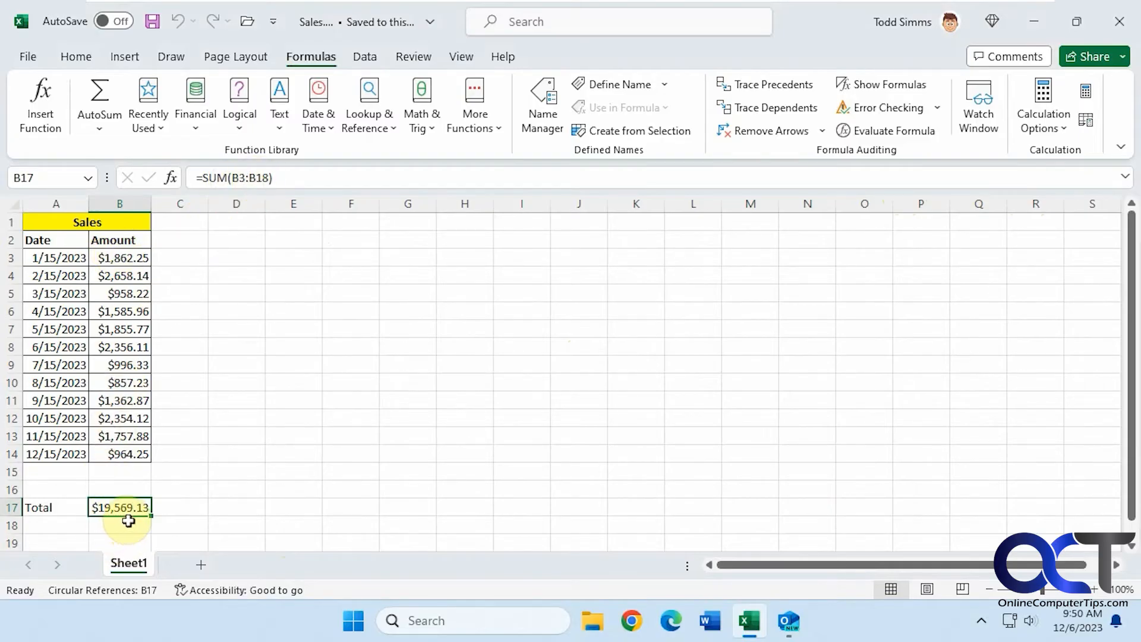
mouse_move(122, 524)
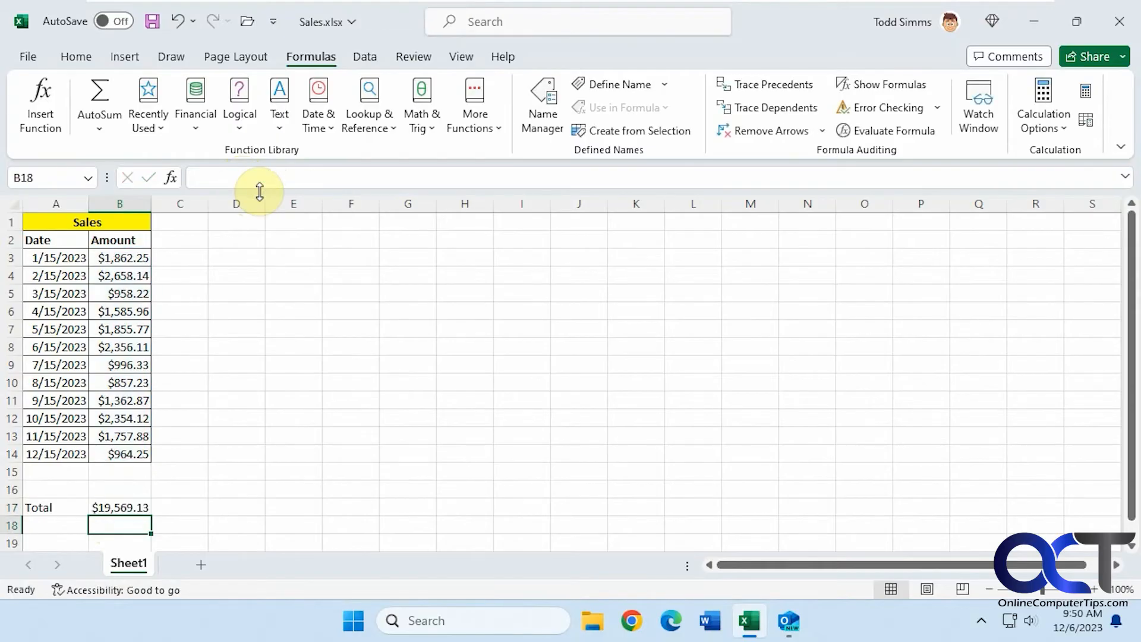
mouse_move(83, 82)
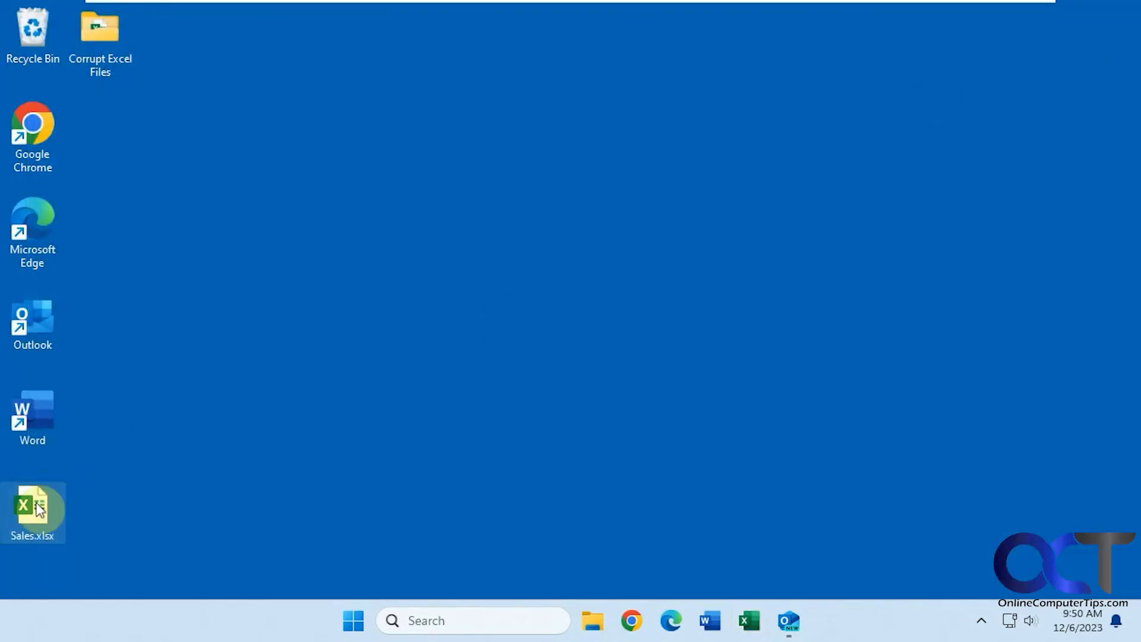
- Reopen Sales.xlsx from the desktop, now loading without a circular-reference warning
double_click(32, 511)
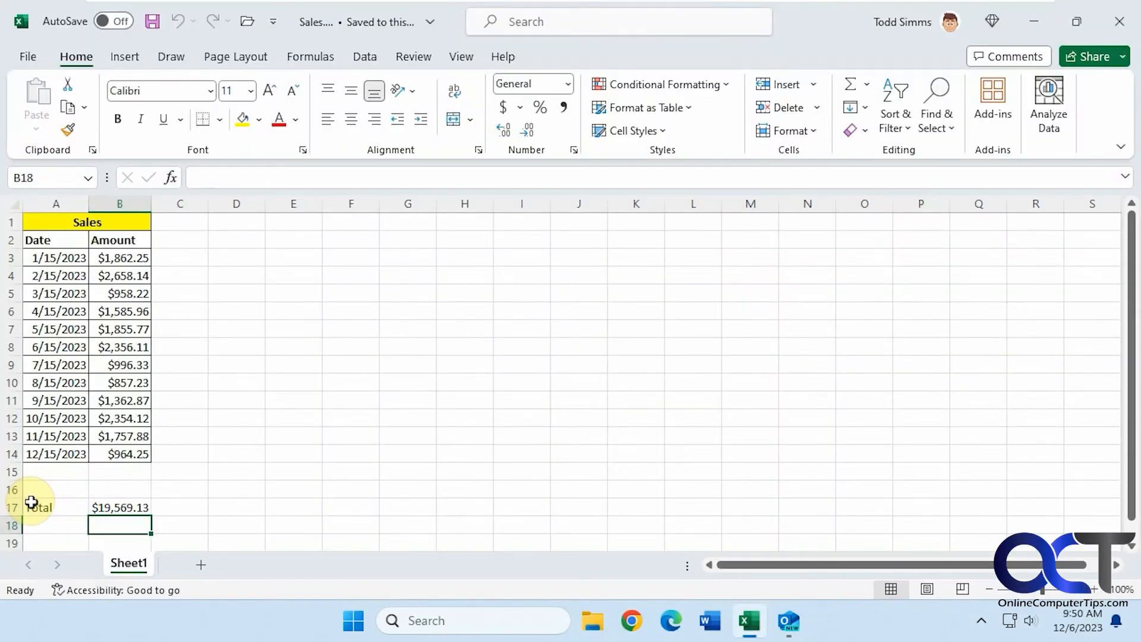
mouse_move(462, 365)
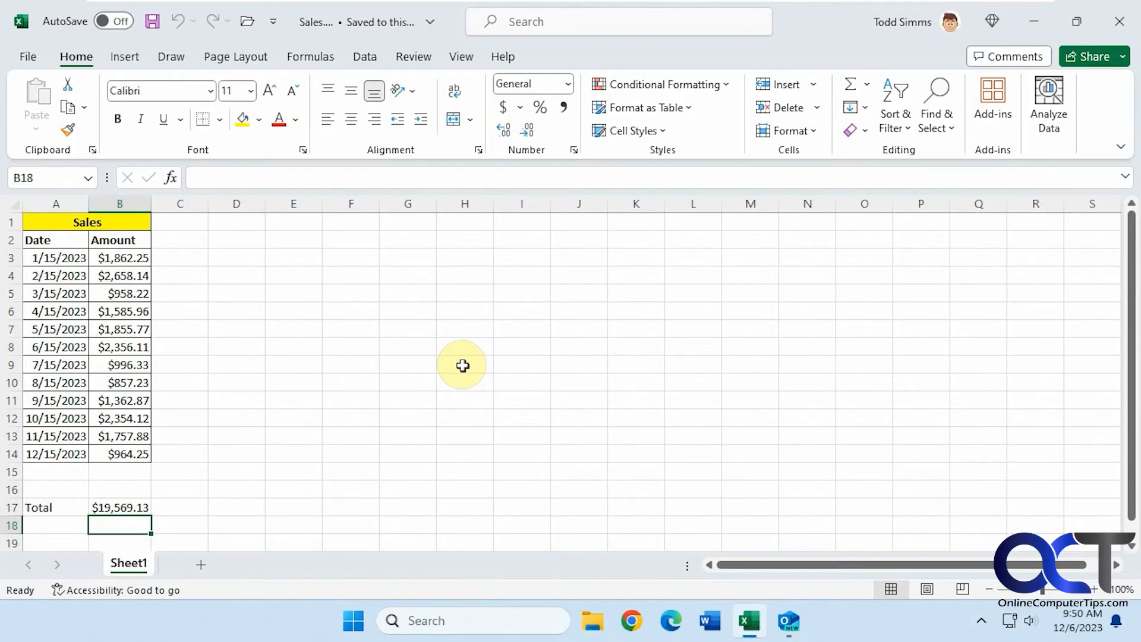
mouse_move(487, 346)
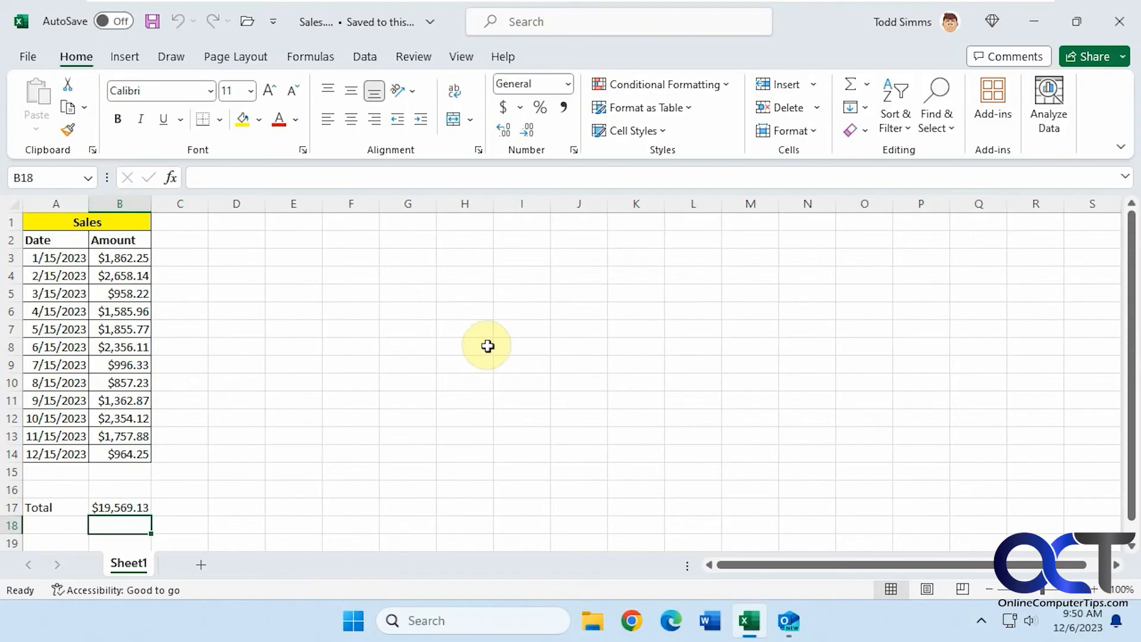
- Show the Error Checking options, where Circular References is greyed out
click(311, 56)
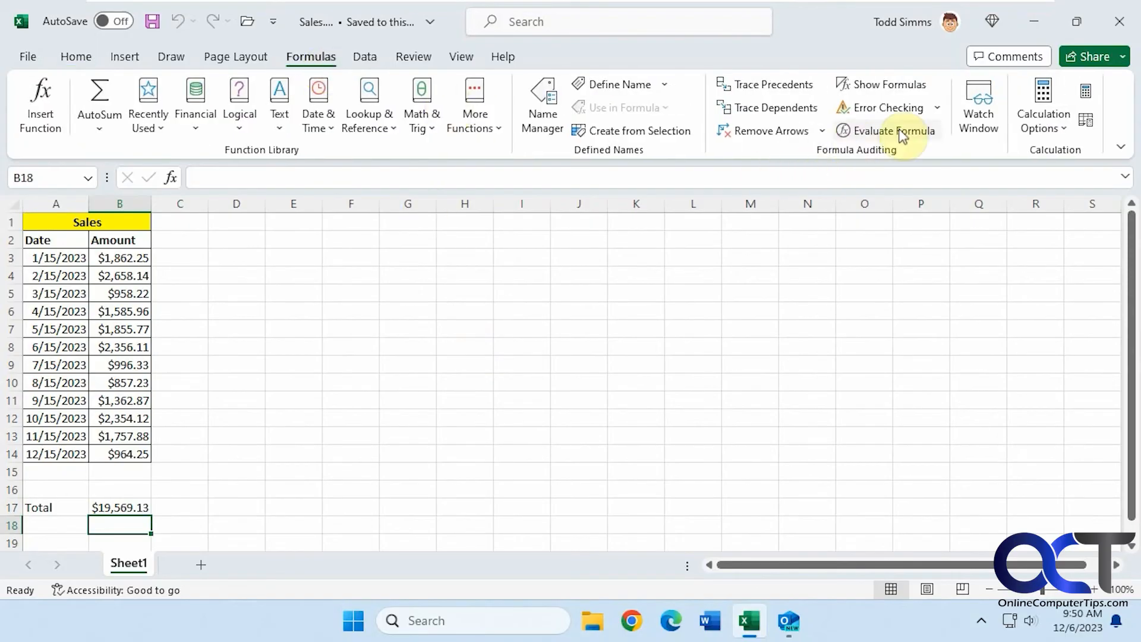
click(938, 108)
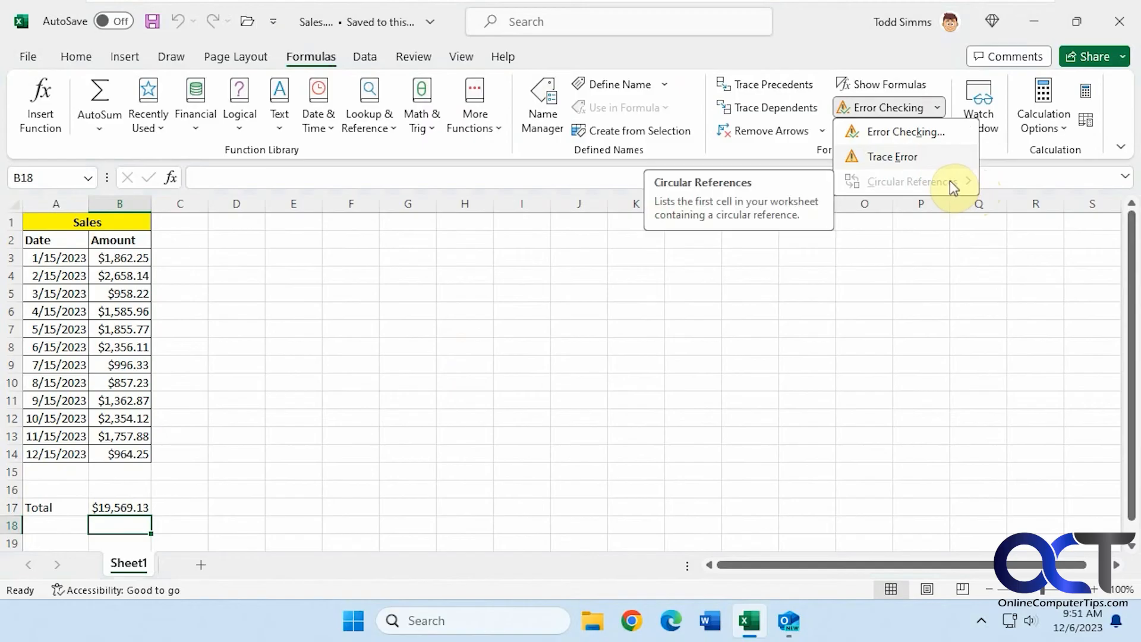
mouse_move(713, 95)
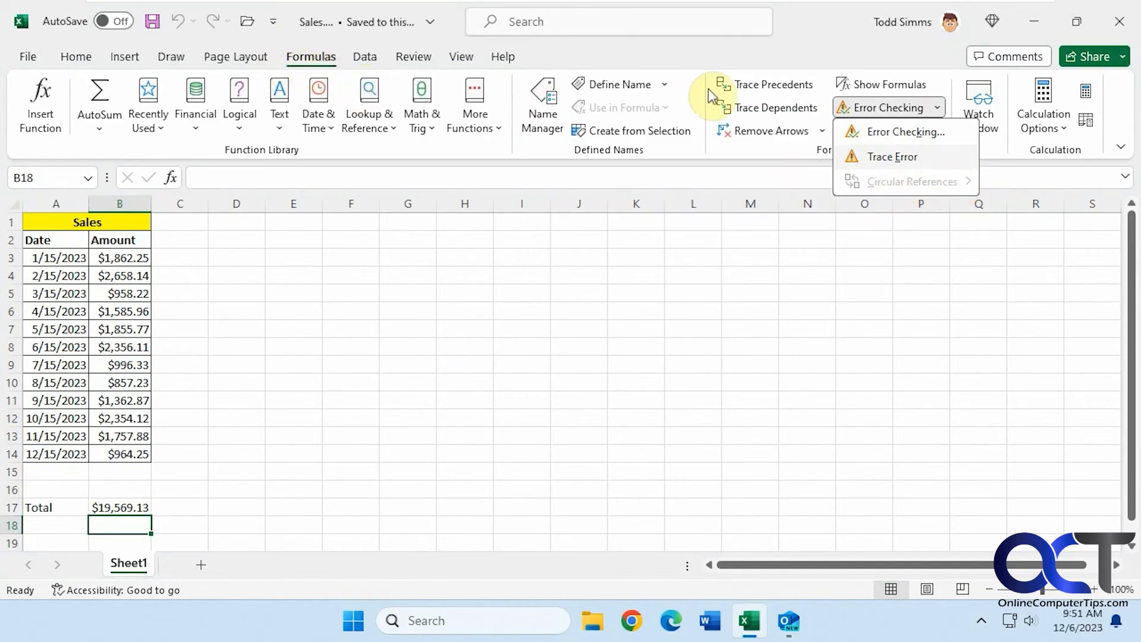
mouse_move(877, 183)
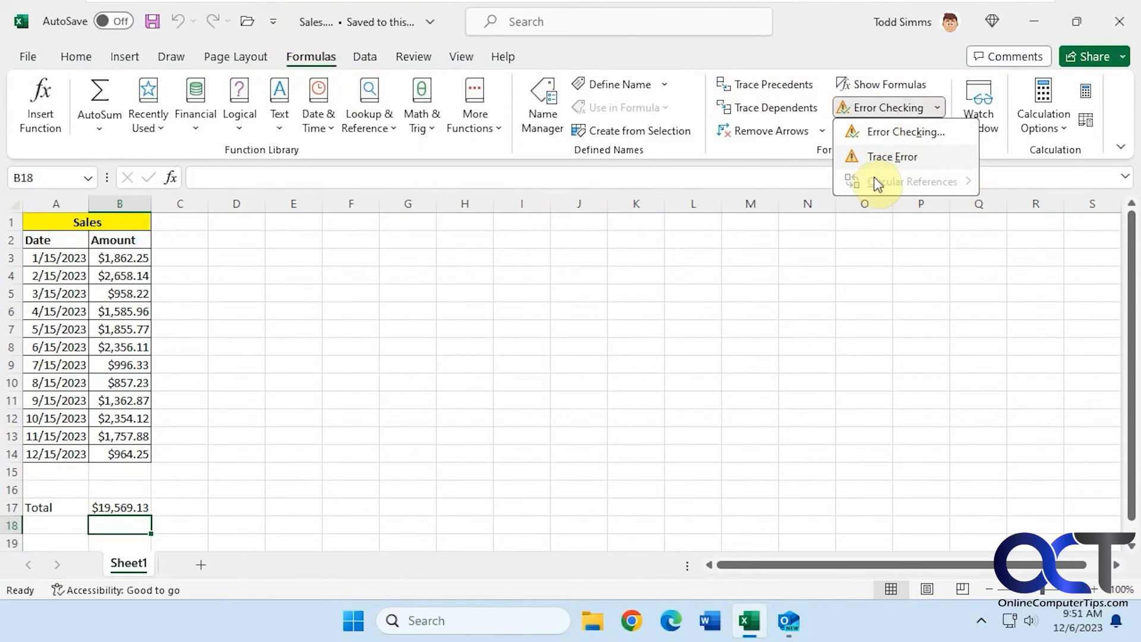
mouse_move(912, 181)
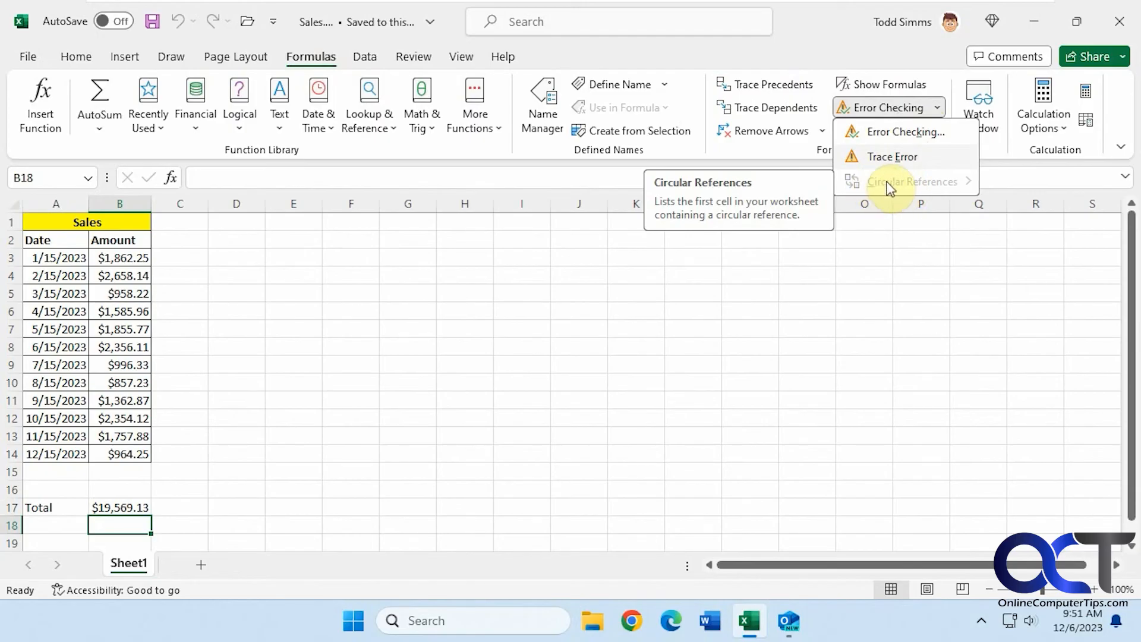
mouse_move(912, 188)
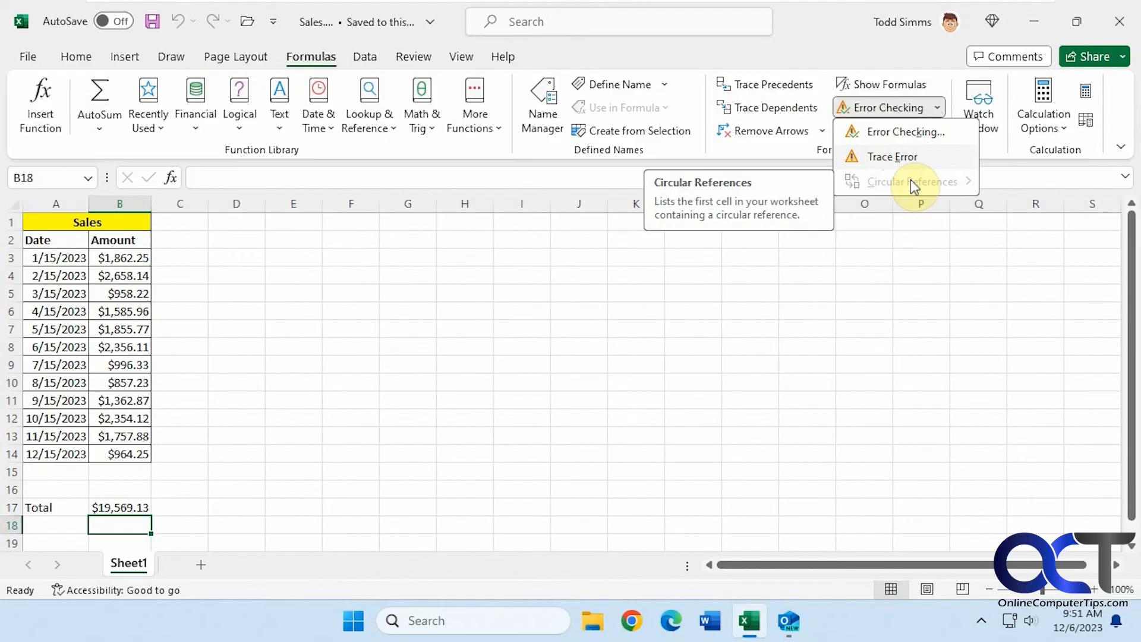
mouse_move(909, 185)
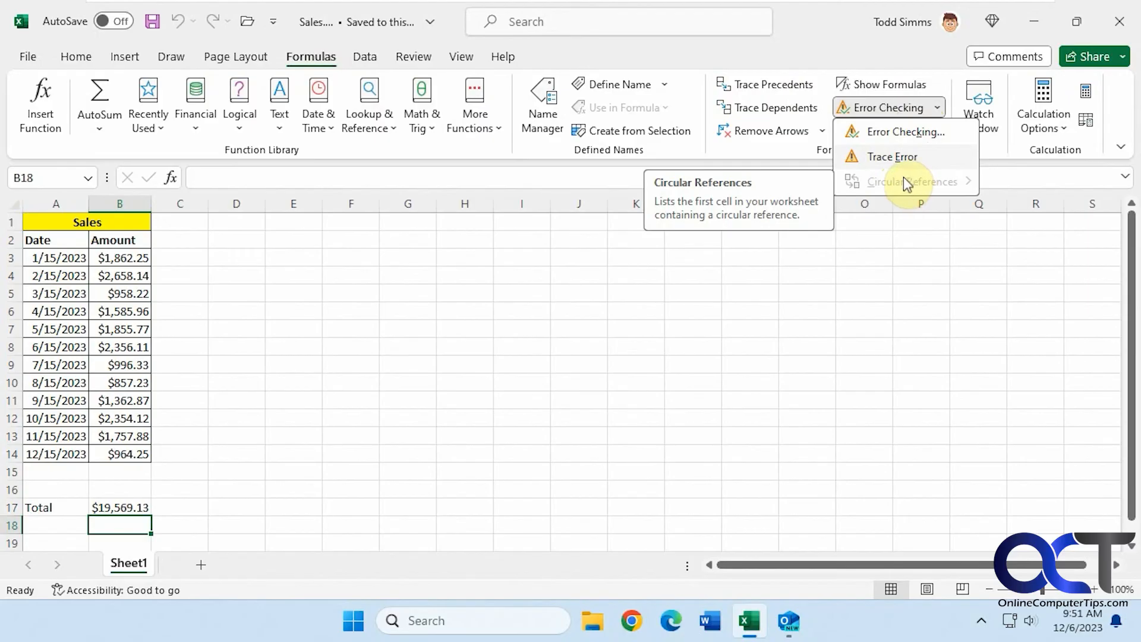